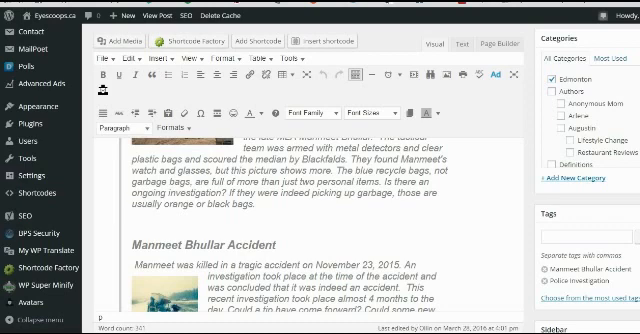
mouse_move(456, 312)
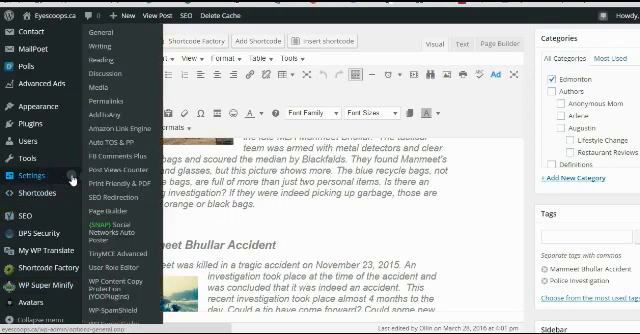
scroll("down", 3)
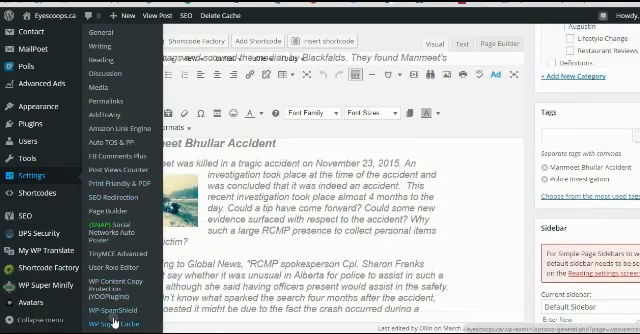
scroll("down", 3)
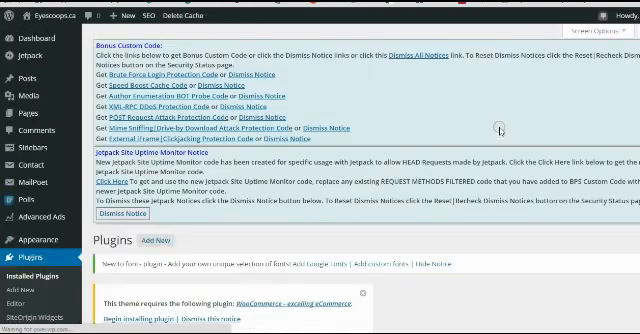
scroll("down", 3)
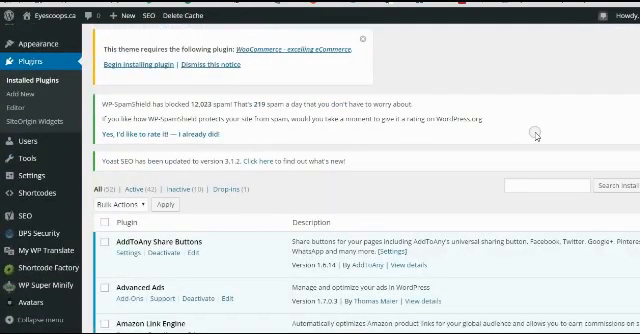
mouse_move(540, 140)
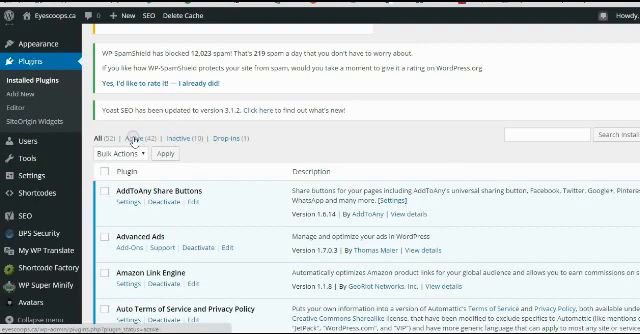
mouse_move(240, 150)
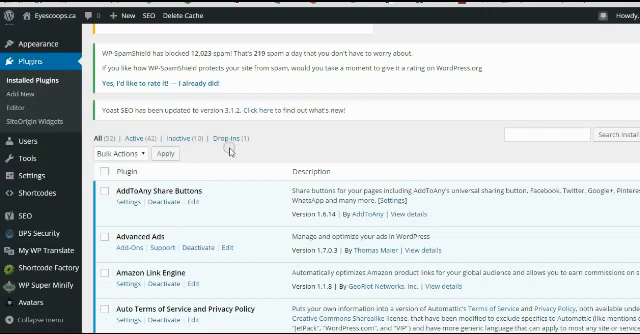
mouse_move(322, 150)
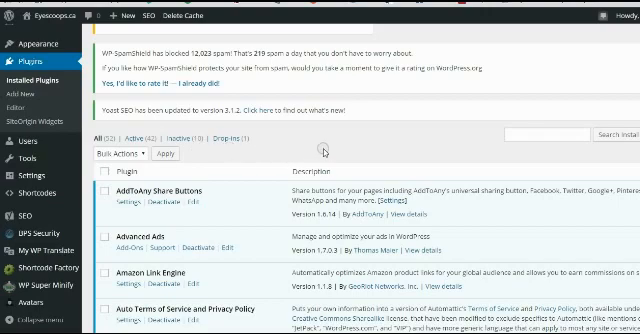
scroll("down", 3)
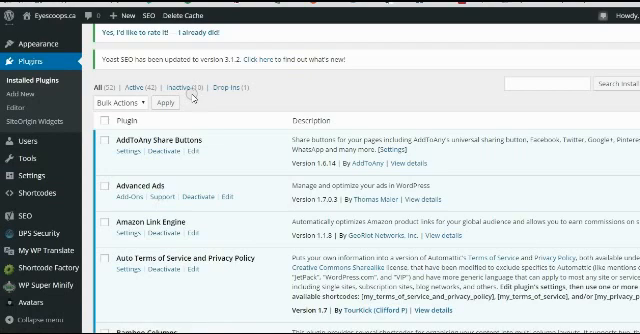
mouse_move(408, 100)
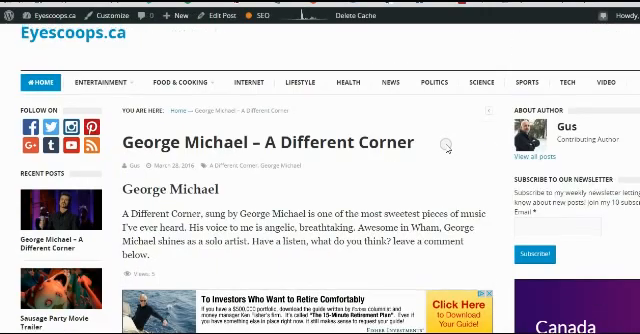
scroll("down", 3)
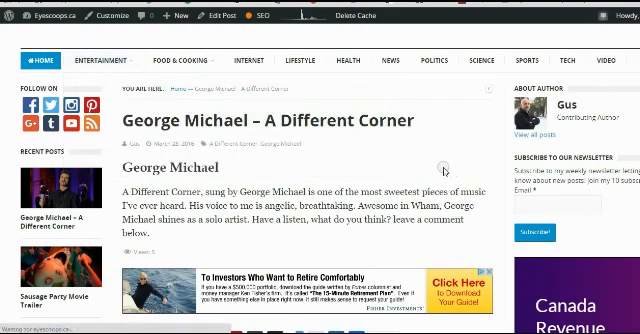
scroll("down", 3)
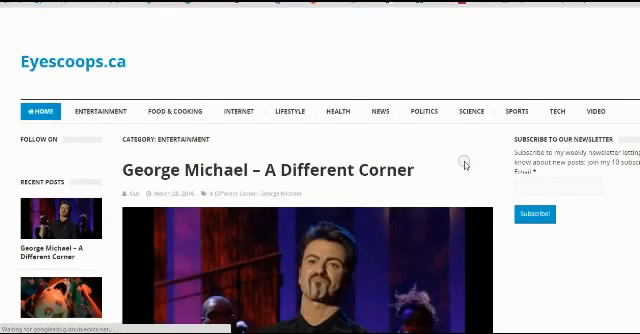
scroll("down", 3)
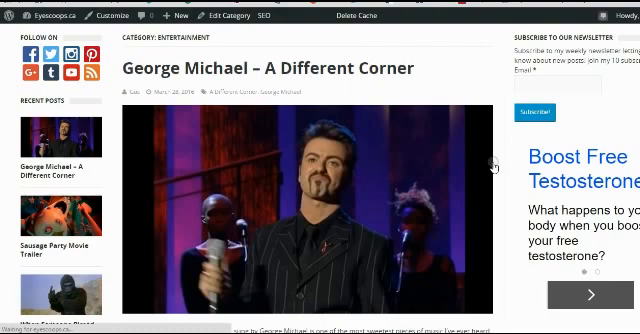
scroll("down", 3)
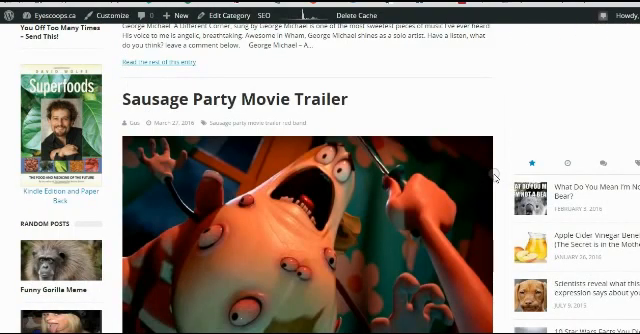
scroll("down", 3)
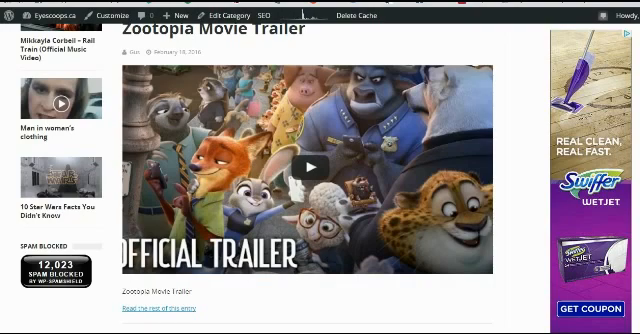
mouse_move(516, 144)
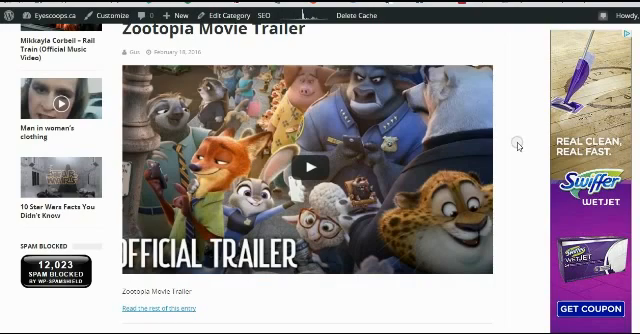